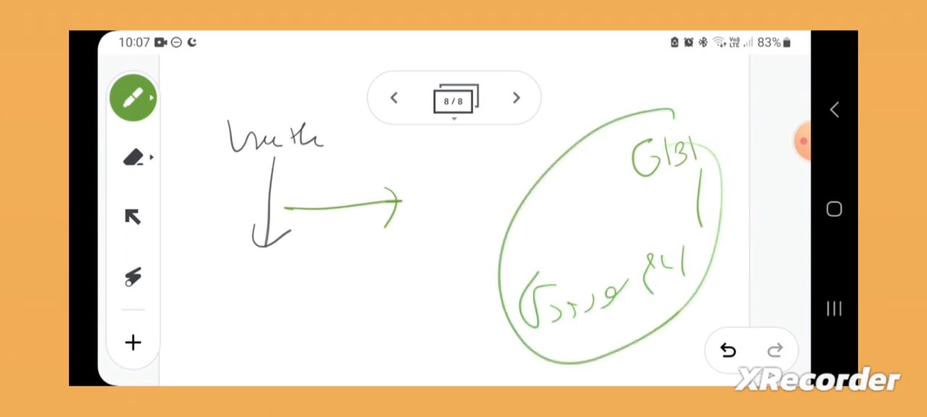
- Handwrite teal notes around the black arrow and green circle on frame 8, then move to frame 9
left_click(133, 99)
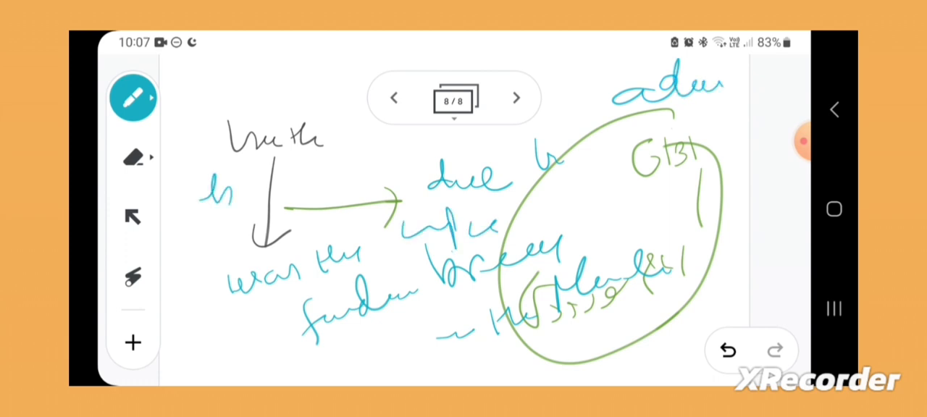
left_click_drag(246, 181, 326, 177)
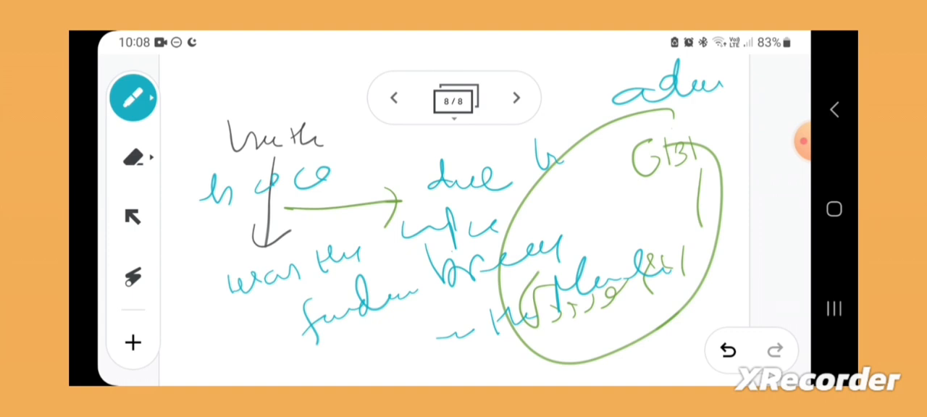
left_click(516, 98)
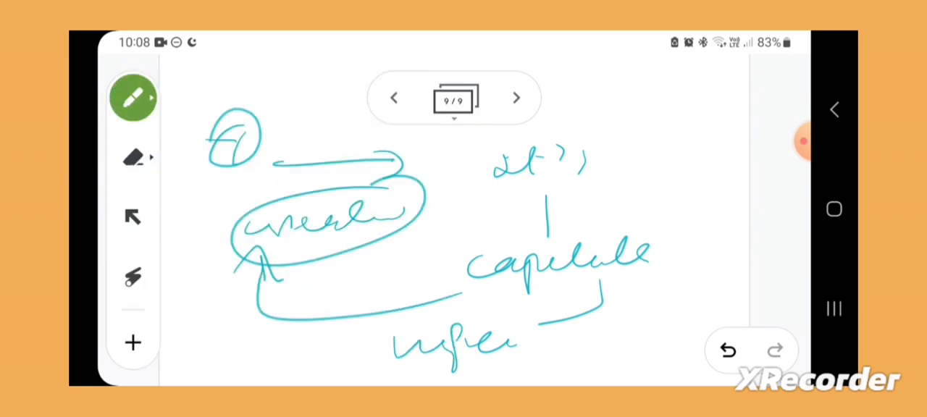
- Add green arrows and words around the circled teal word on frame 9, then advance to frame 10
left_click_drag(394, 217, 594, 109)
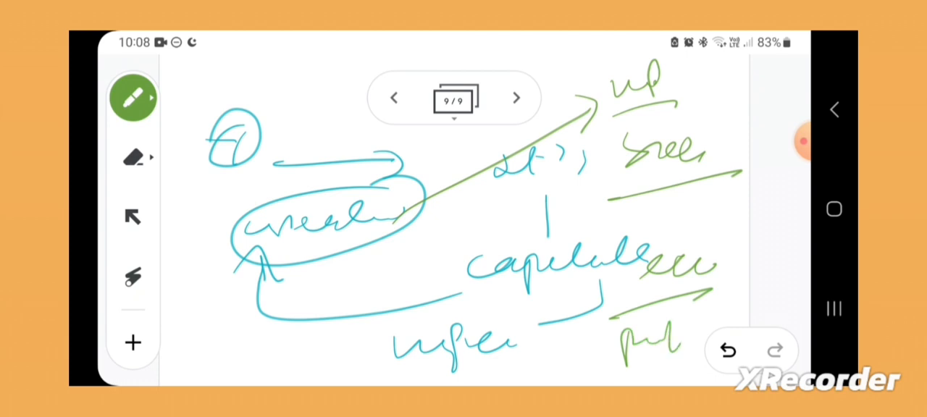
left_click_drag(203, 322, 319, 355)
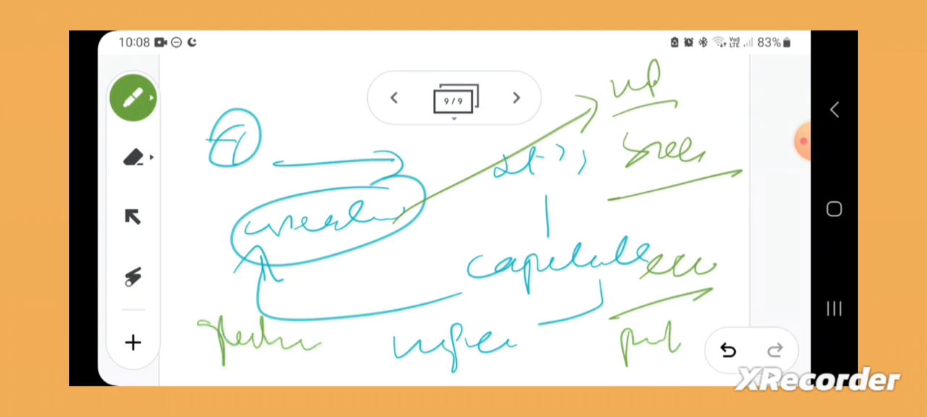
left_click_drag(210, 312, 406, 268)
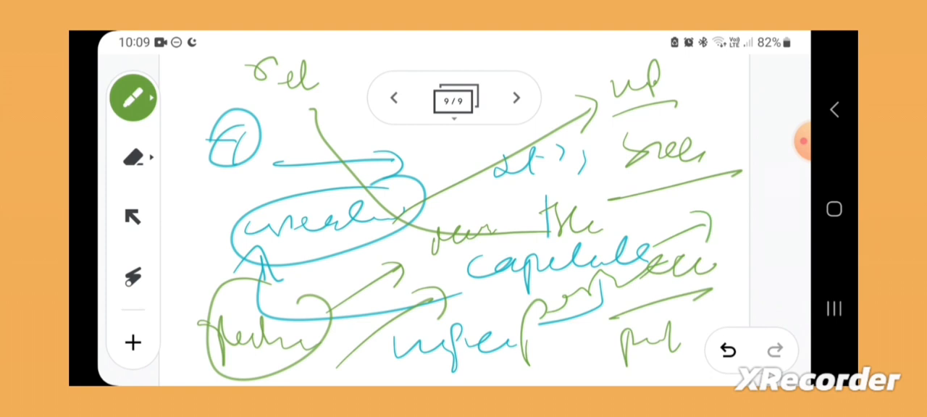
left_click(516, 99)
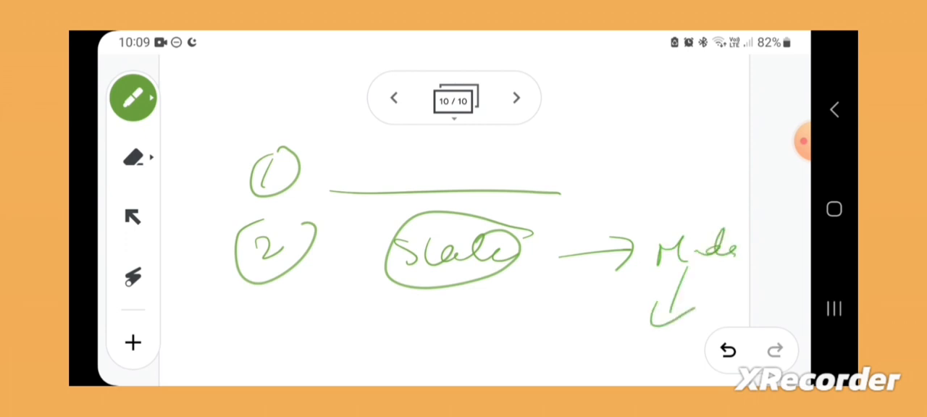
- Draw teal arrows and notes over the green numbered points on frame 10
left_click_drag(481, 261, 611, 98)
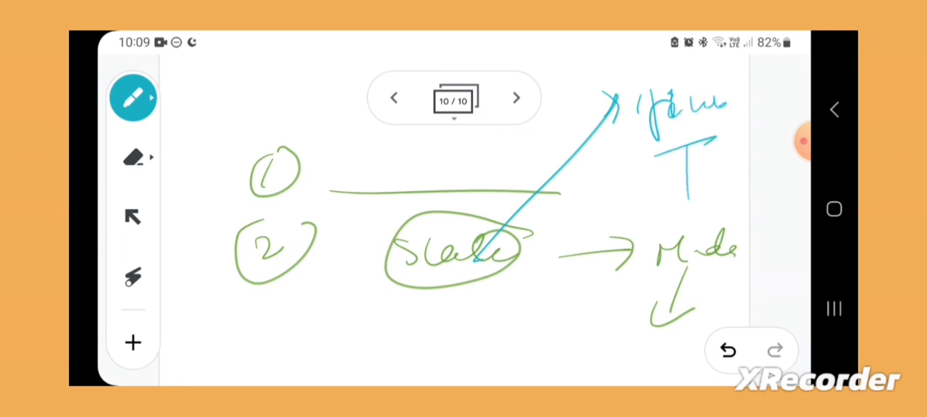
left_click_drag(681, 182, 550, 318)
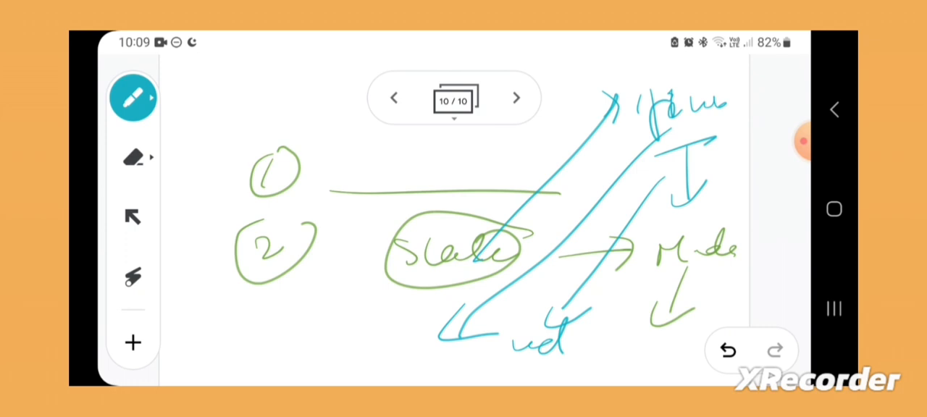
left_click(362, 348)
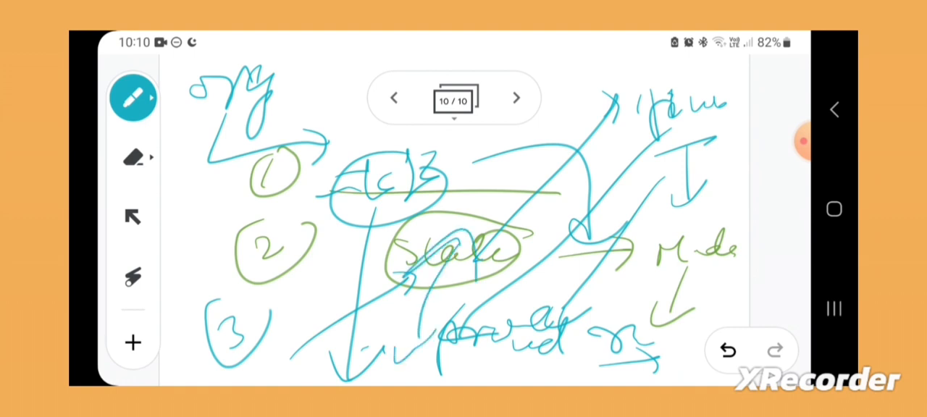
- Add an eleventh frame after frame 10
left_click(516, 98)
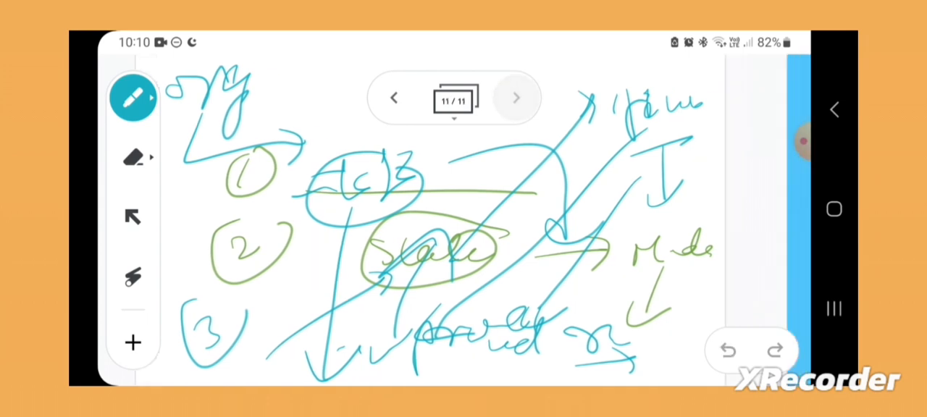
left_click(727, 350)
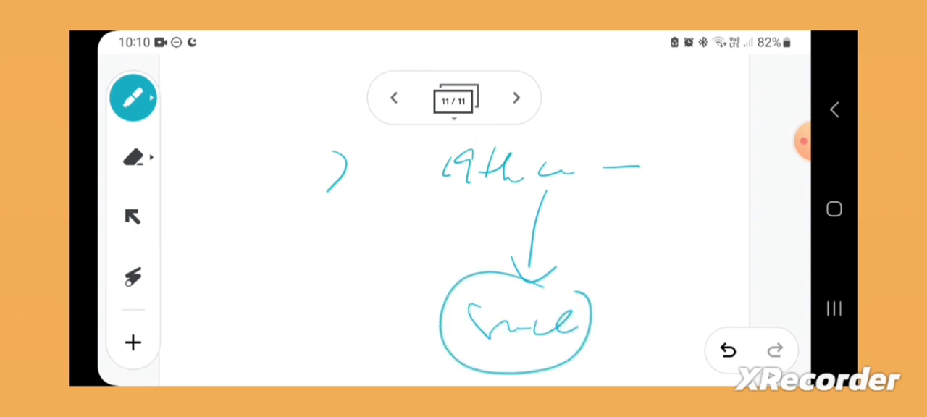
- Draw green and teal circled words on frame 11 linked by arrows to the central note
left_click_drag(377, 254, 505, 177)
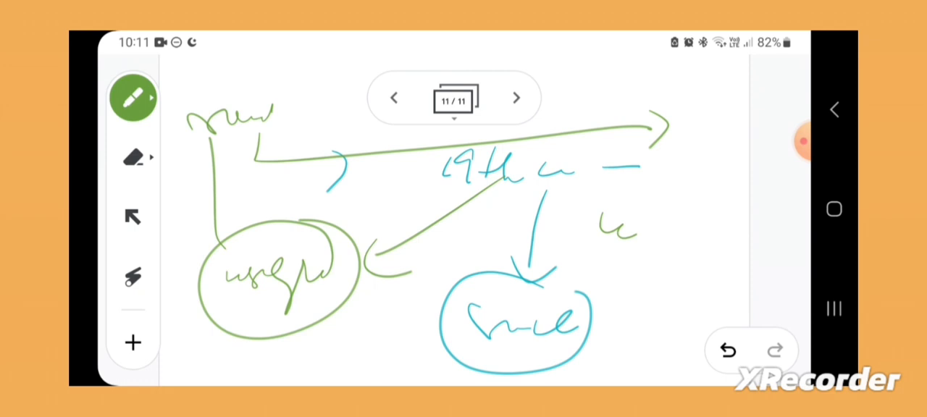
left_click(133, 99)
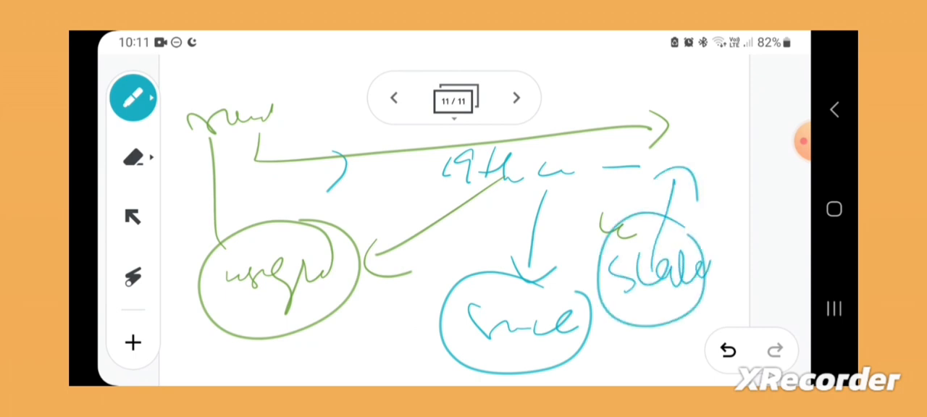
left_click(134, 99)
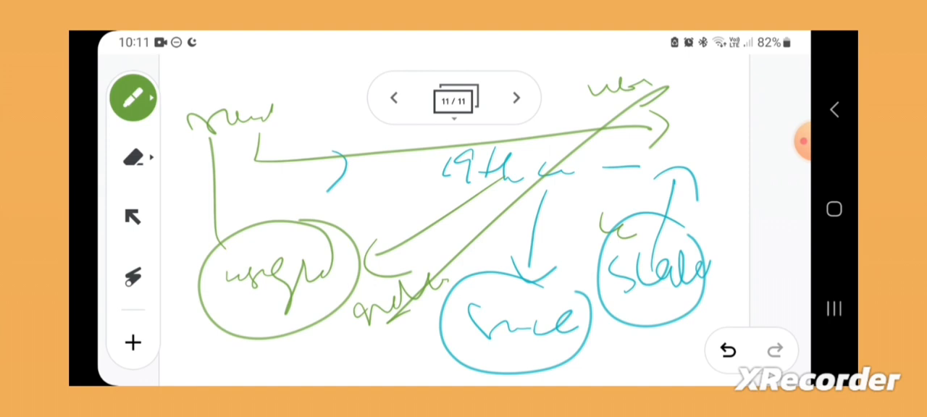
left_click(788, 142)
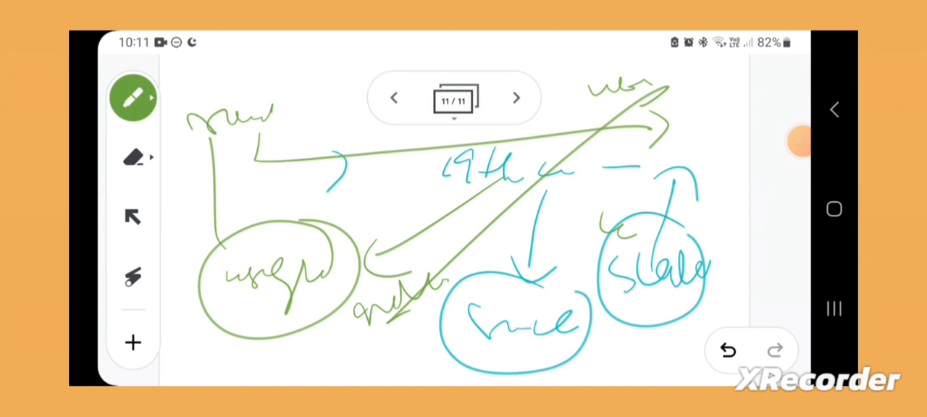
left_click(788, 142)
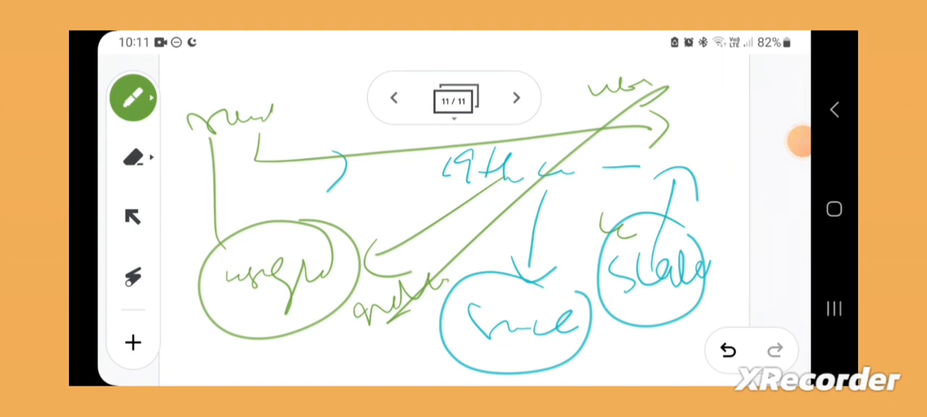
left_click(788, 142)
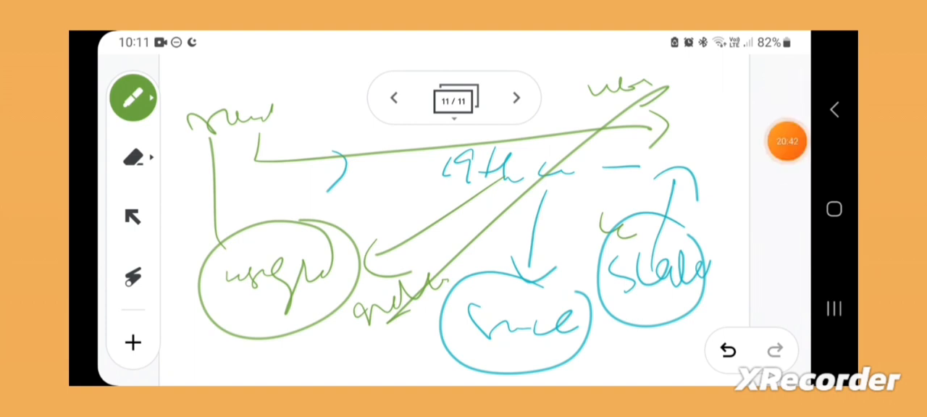
left_click(788, 142)
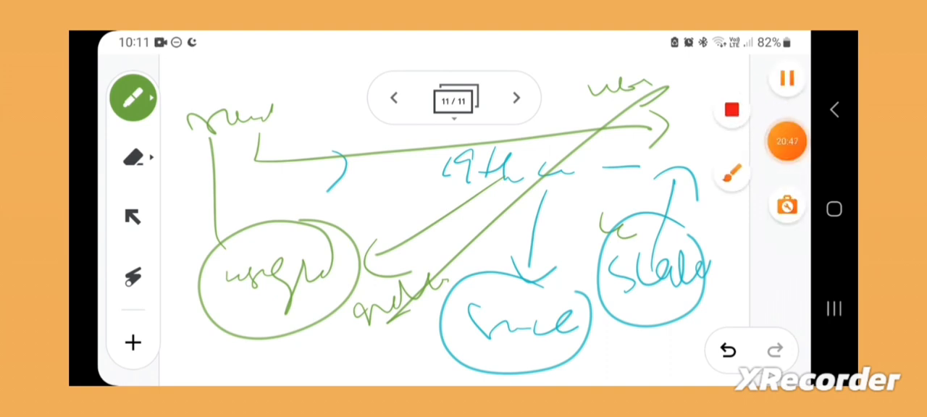
left_click(787, 142)
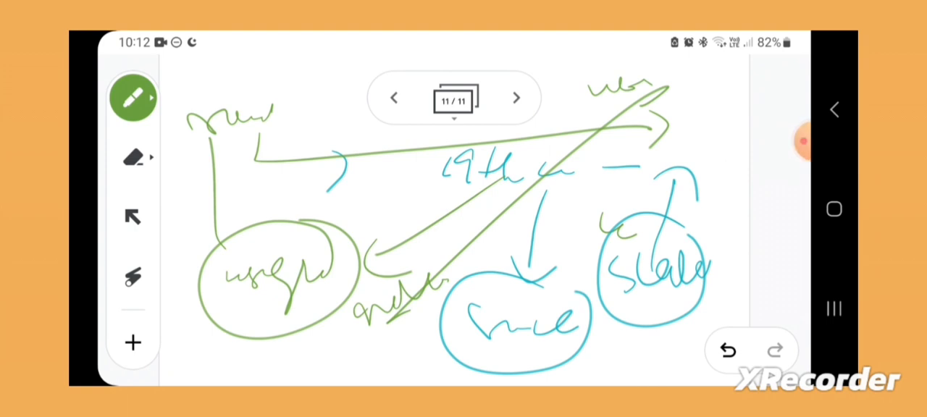
left_click(800, 141)
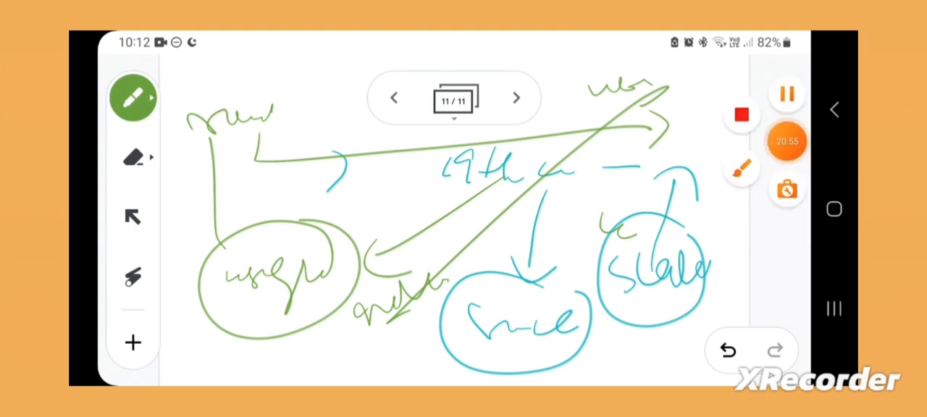
left_click(786, 142)
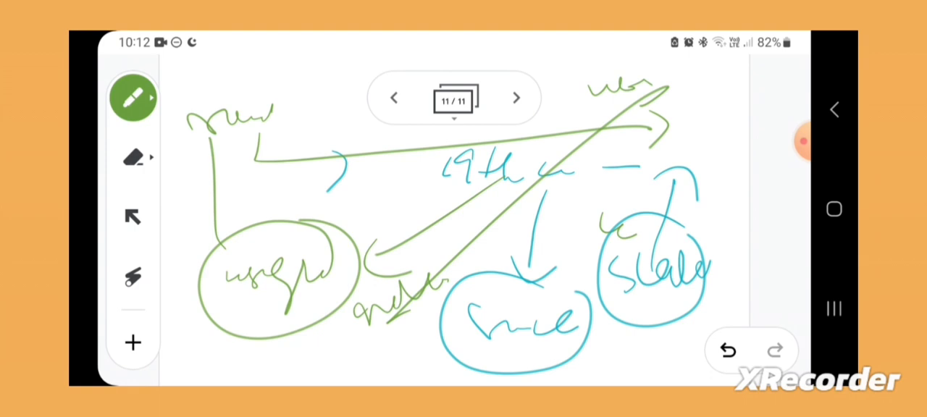
left_click(787, 142)
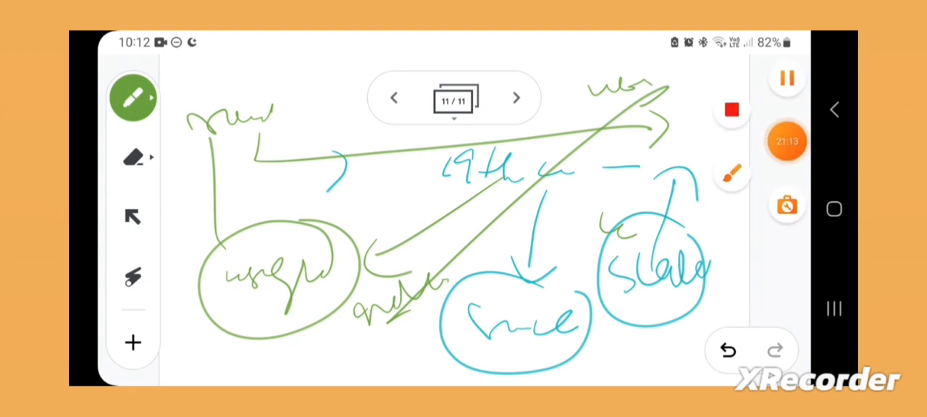
left_click(786, 142)
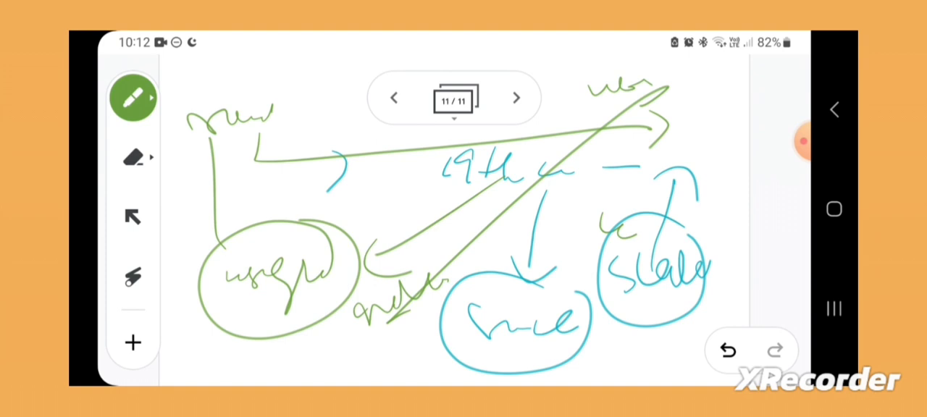
left_click(788, 142)
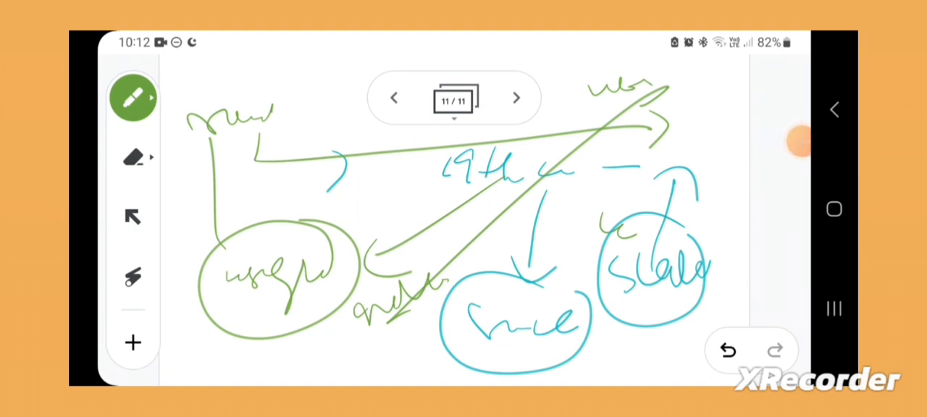
left_click(788, 142)
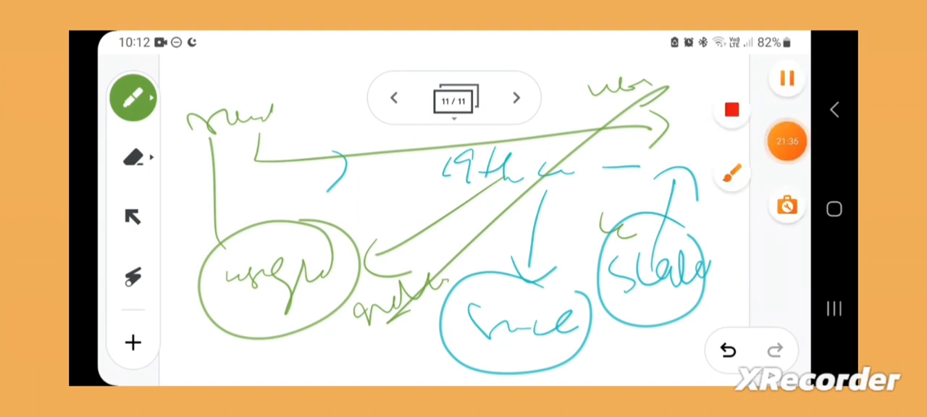